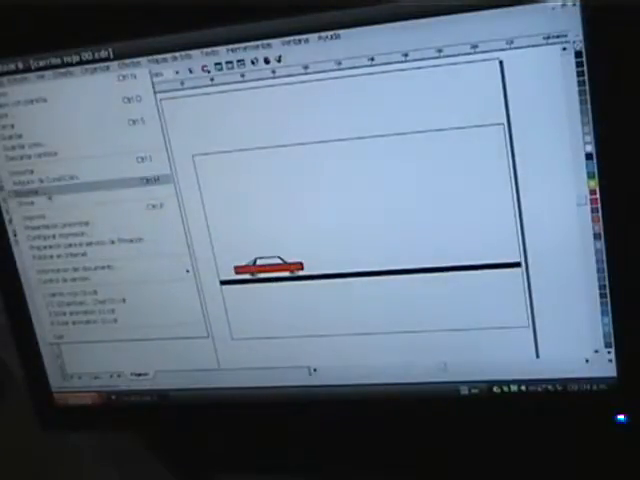
Step: Bring up the Save Drawing dialog from the File menu for the red car drawing
left_click(40, 207)
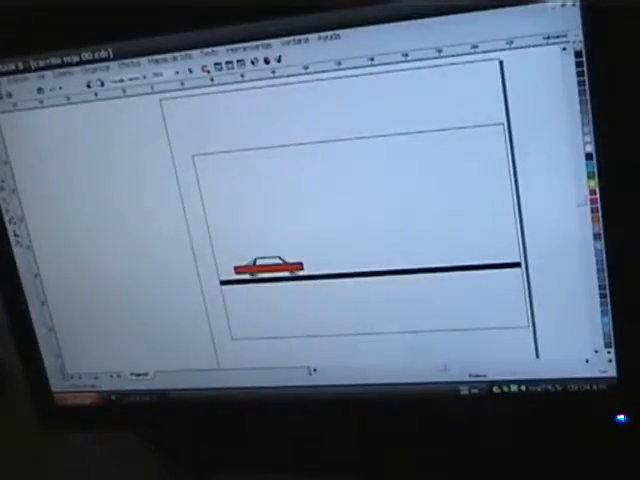
left_click(20, 55)
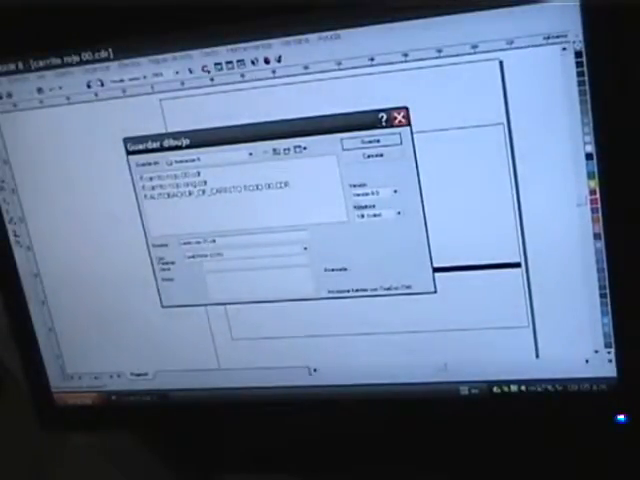
Step: Save carrito rojo 01, export the frames as JPG, and save carrito rojo 02
left_click(374, 141)
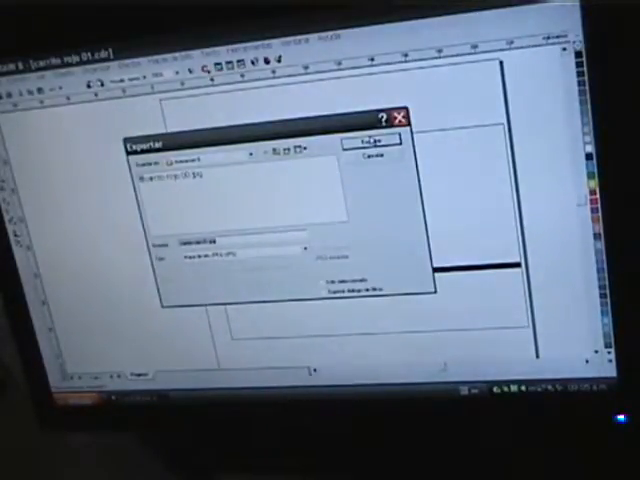
left_click(373, 137)
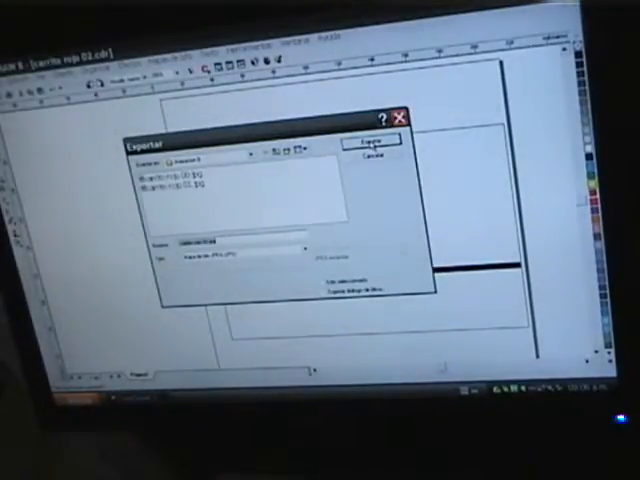
left_click(367, 139)
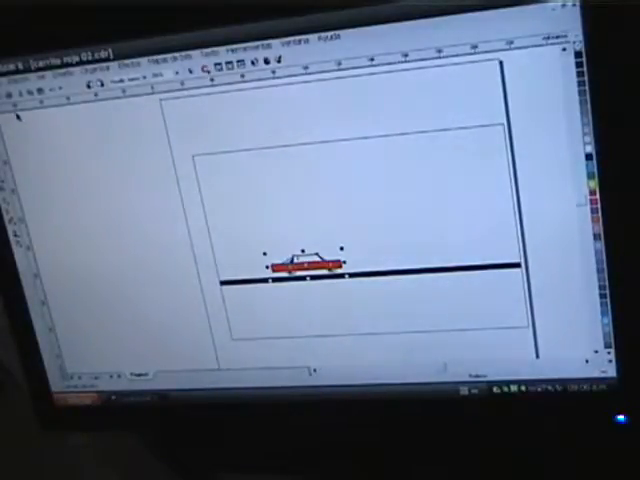
Step: Save carrito rojo 03 with the car nudged right and export it as JPEG
left_click(25, 44)
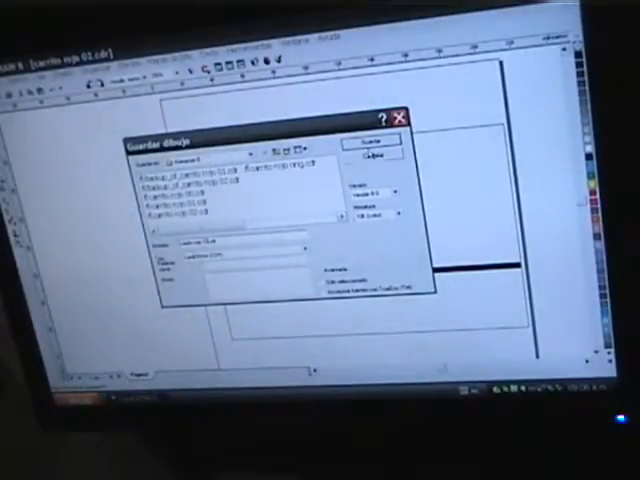
left_click(372, 142)
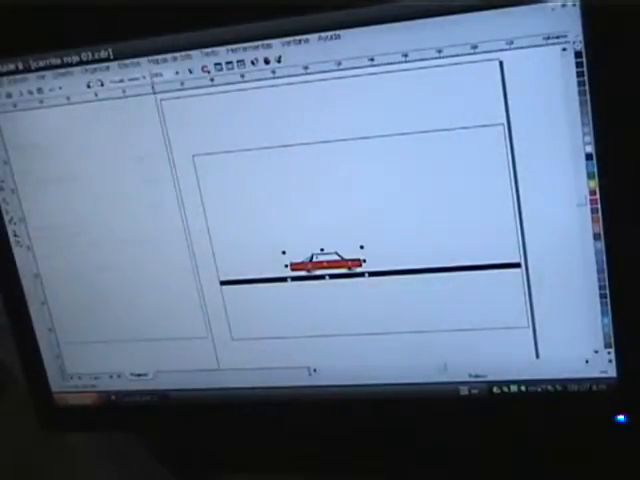
left_click(20, 54)
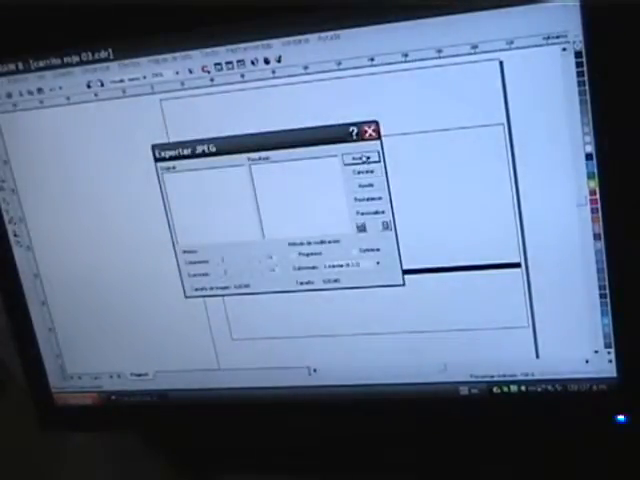
left_click(357, 158)
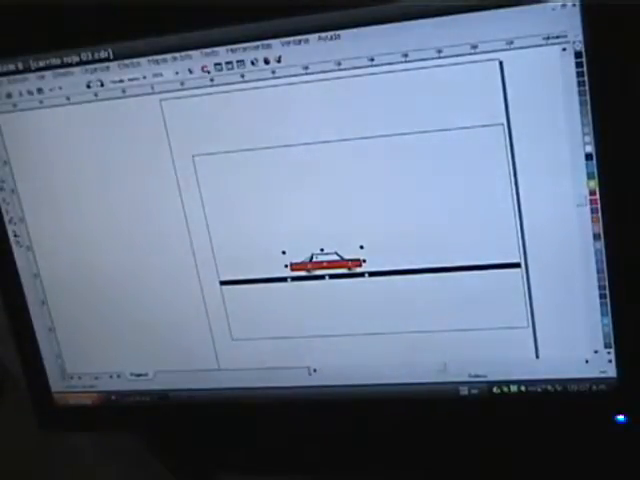
Step: Save the car drawing as the new copy carrito rojo 04
left_click(14, 58)
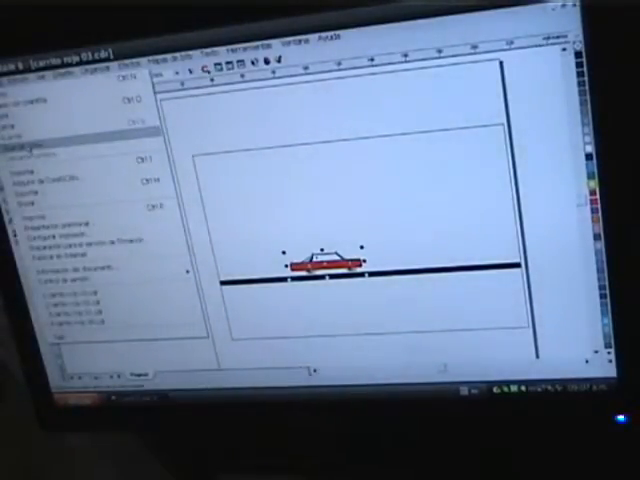
left_click(30, 150)
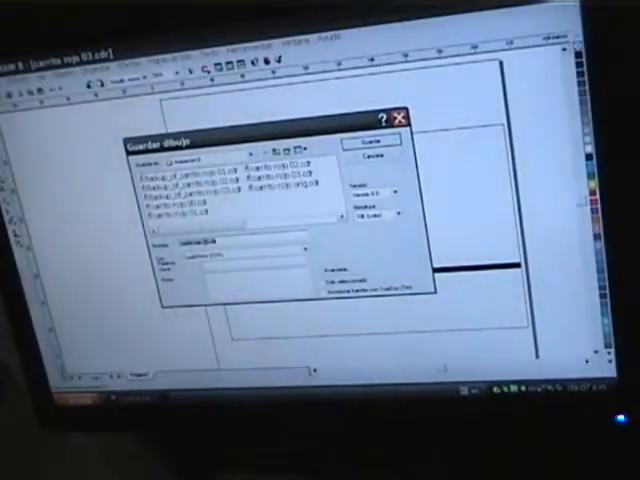
left_click(369, 140)
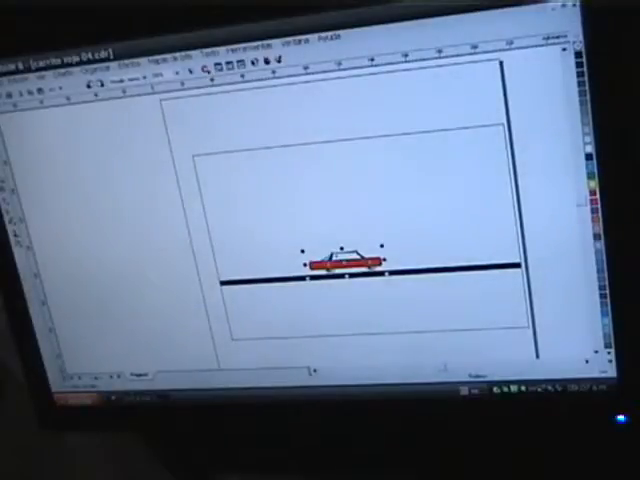
Step: Export frame 04 as JPG with the bitmap settings accepted, then save carrito rojo 05
left_click(20, 52)
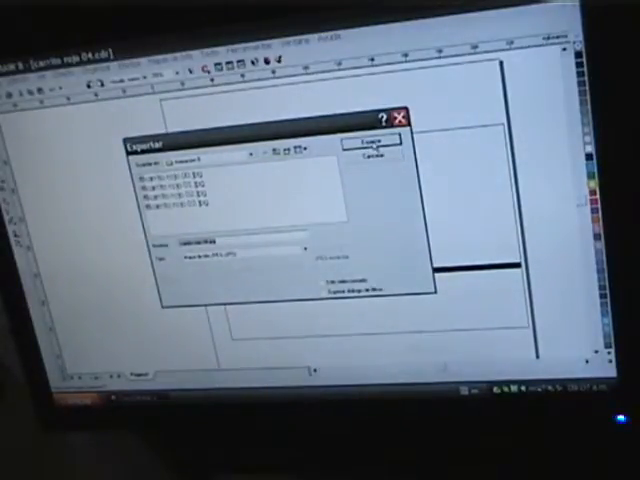
left_click(375, 140)
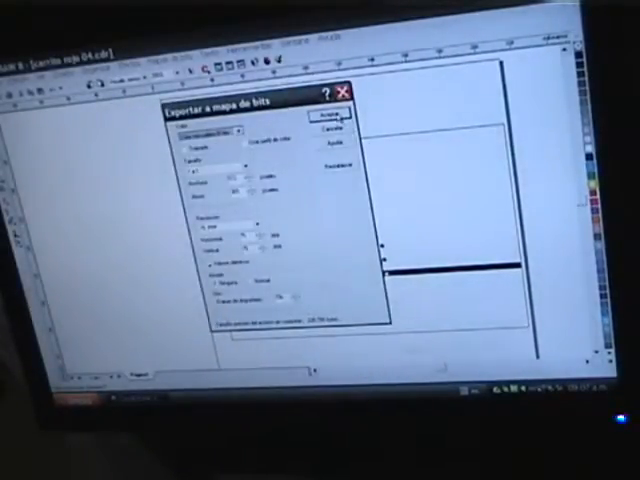
left_click(332, 110)
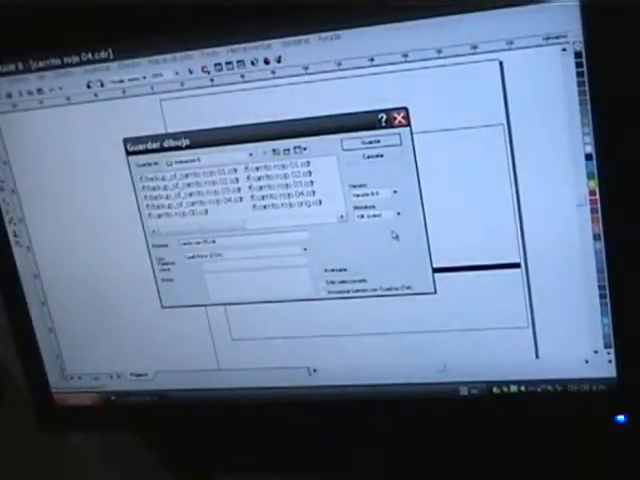
left_click(374, 145)
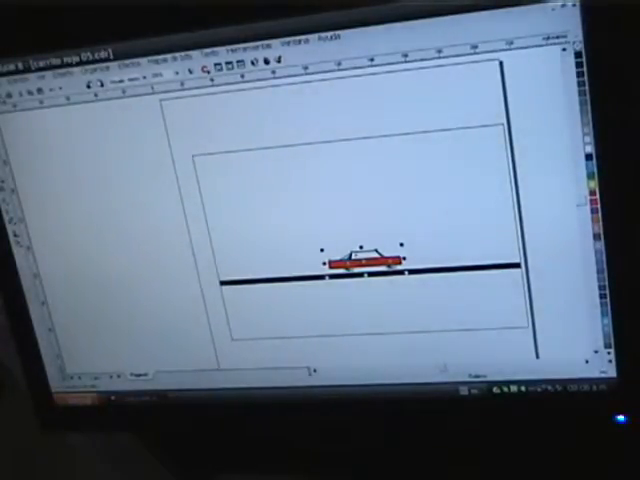
Step: Export carrito rojo 05 as JPG, then select the small rounded shape in a new document
left_click(20, 55)
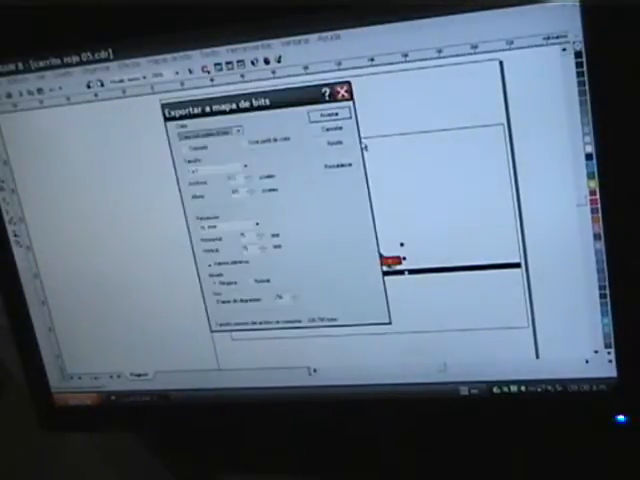
left_click(322, 107)
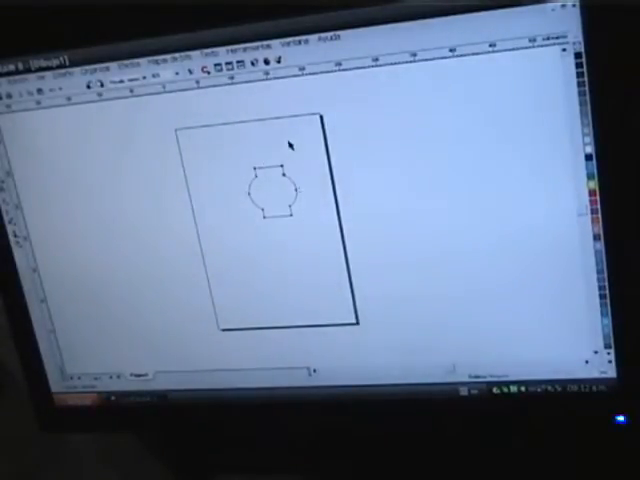
left_click(268, 192)
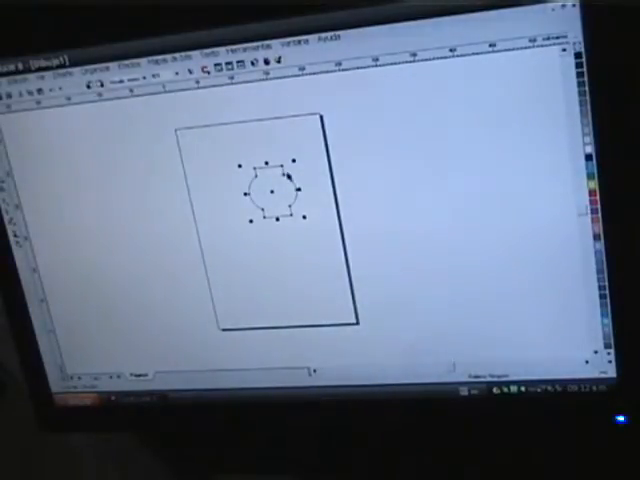